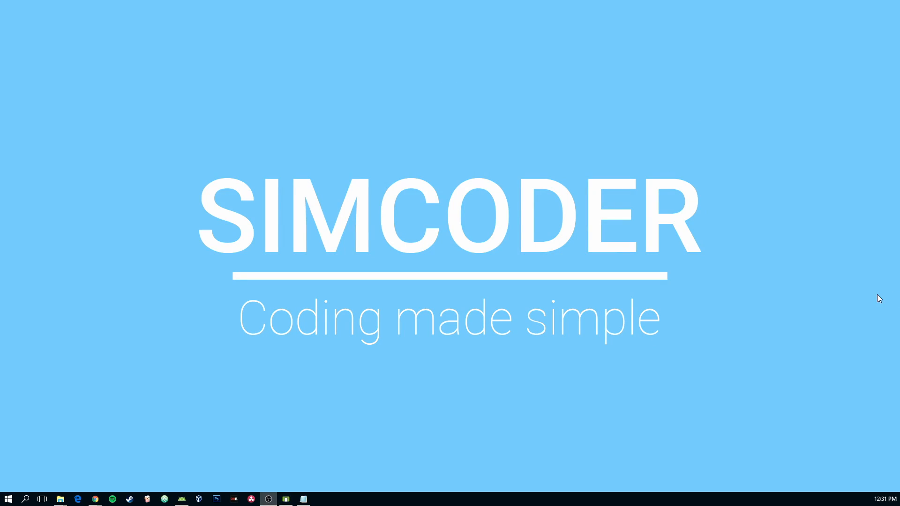
mouse_move(338, 429)
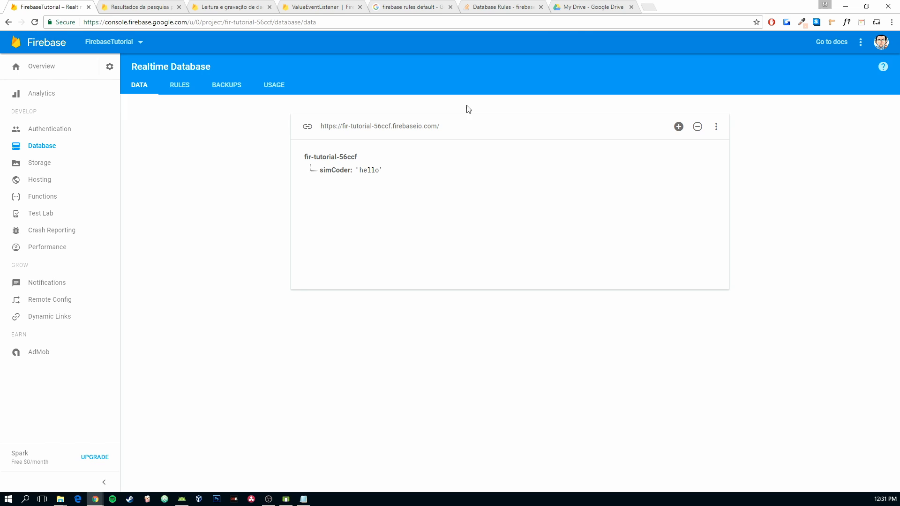
left_click_drag(303, 157, 381, 169)
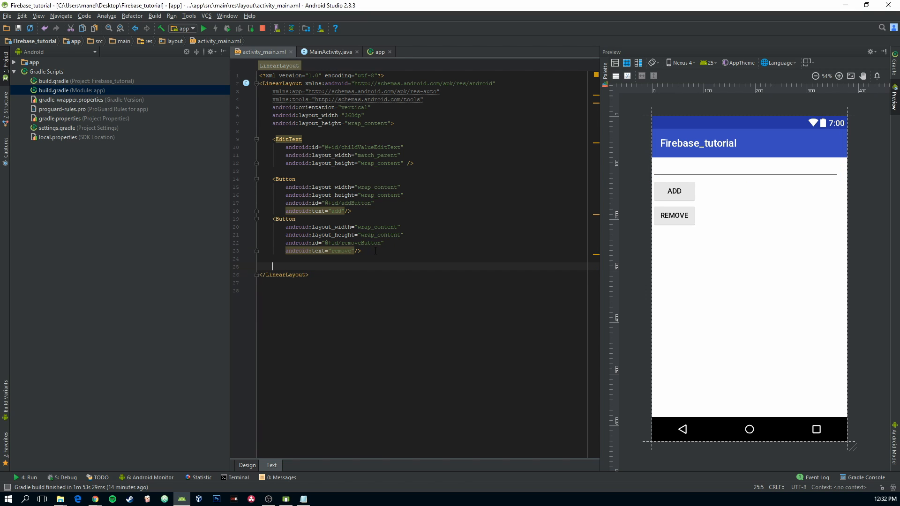
- Write a <TextView> with wrap_content width and height and id @+id/childValueTextView below the buttons
type("<Te")
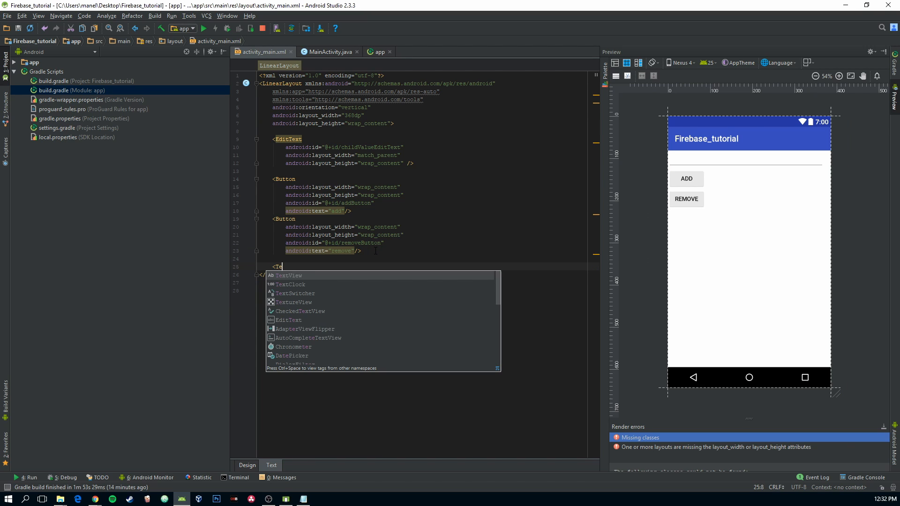
type("xtVie")
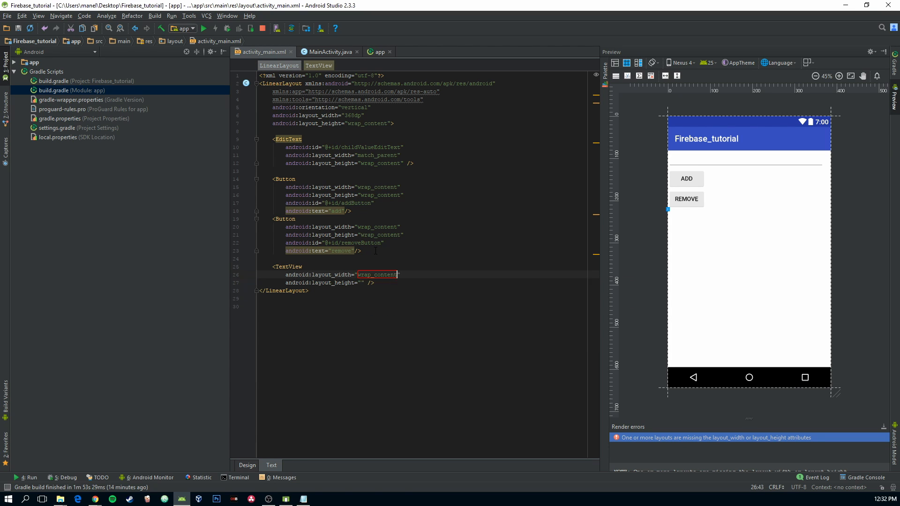
type("wrap_content")
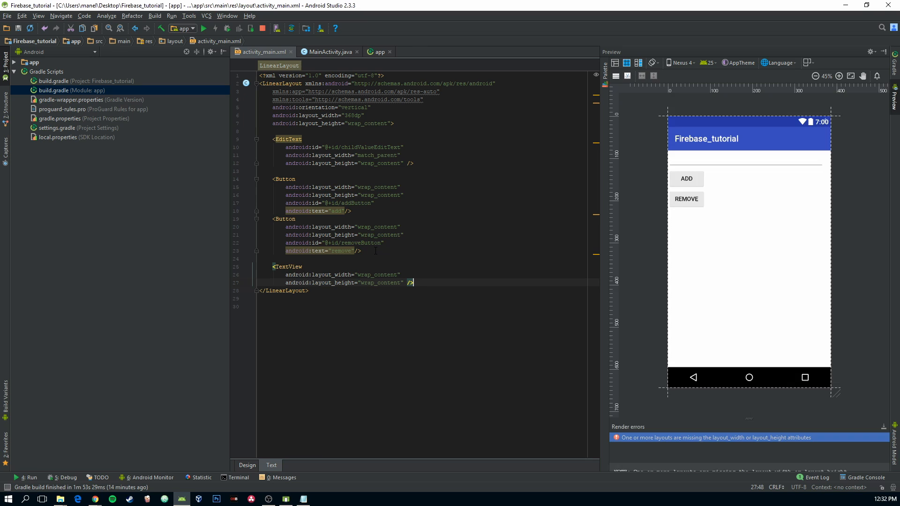
type("android:id=\"@+id/\"/>")
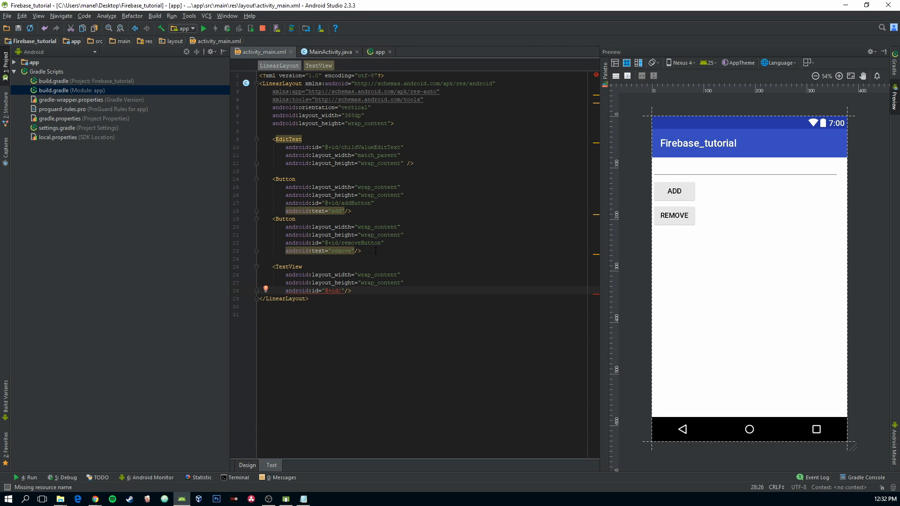
type("childValue")
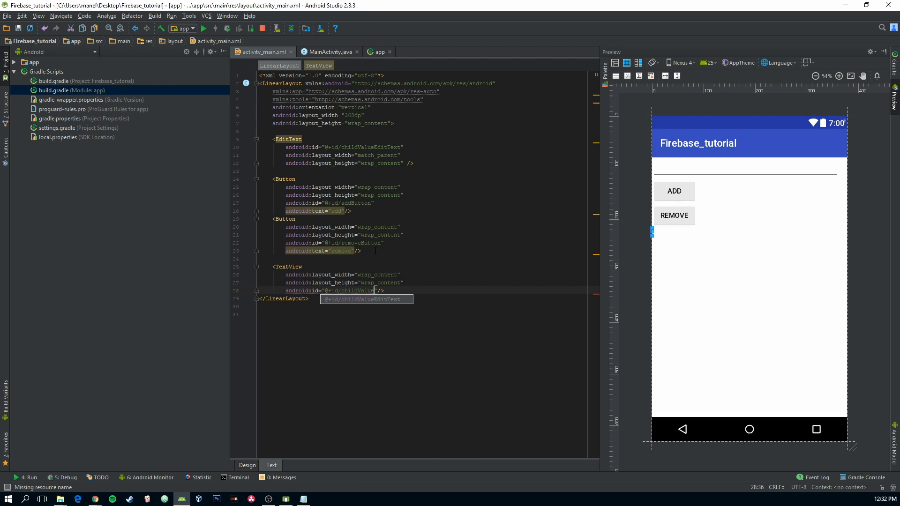
type("Text")
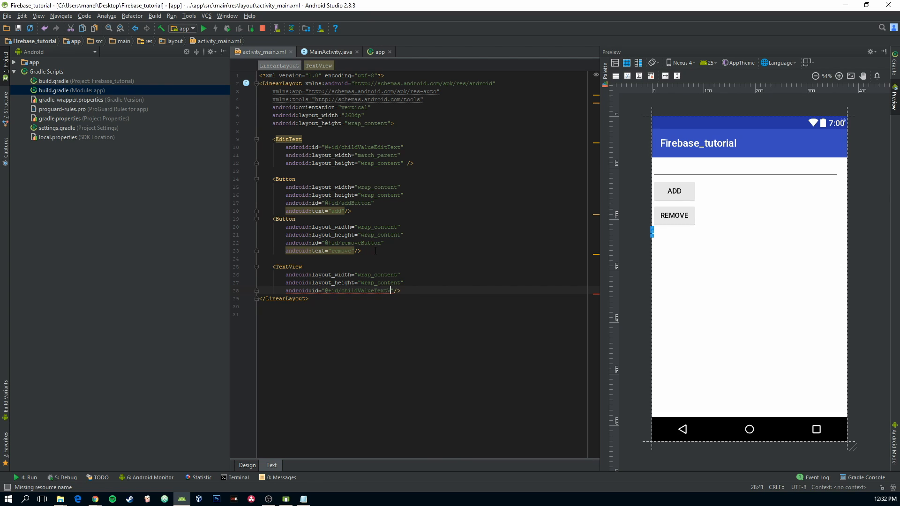
type("View")
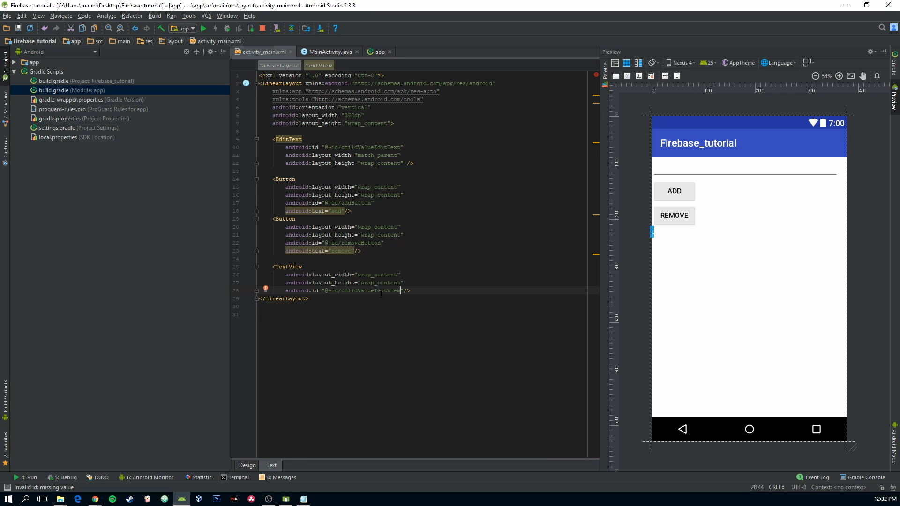
- In MainActivity.java declare private TextView mChildValueTextView and bind it with findViewById(R.id.childValueTextView)
left_click(328, 51)
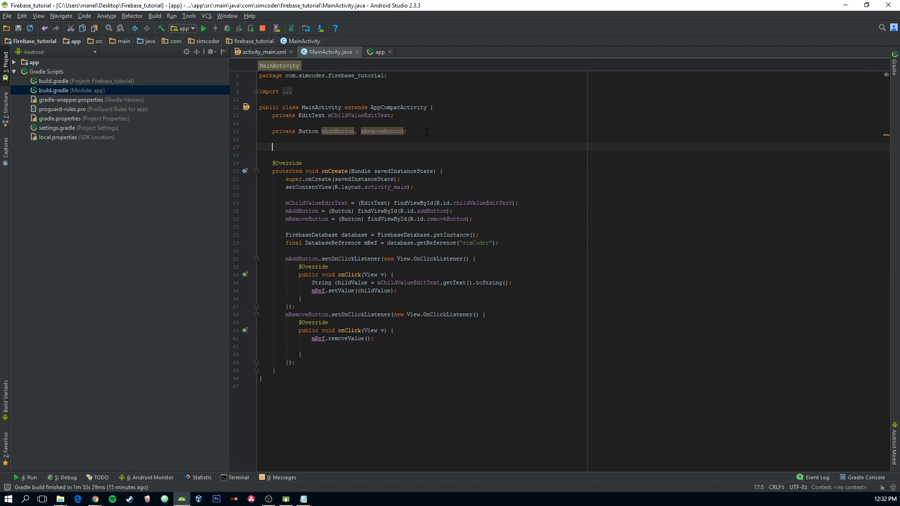
type("private Te")
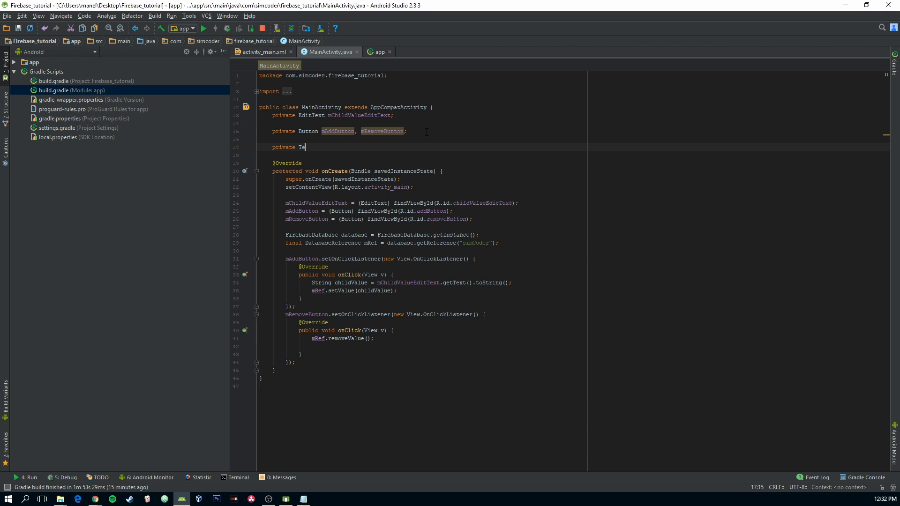
type("xtView childValueTextView;")
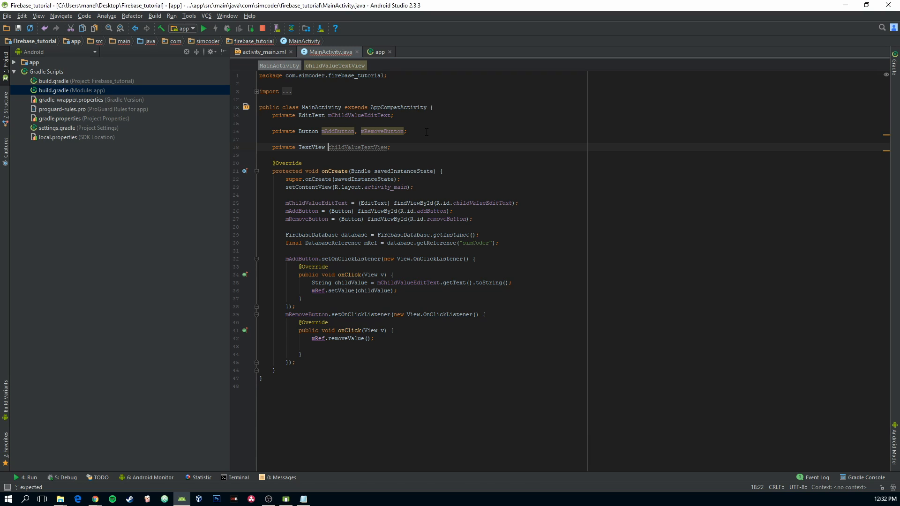
type("mC")
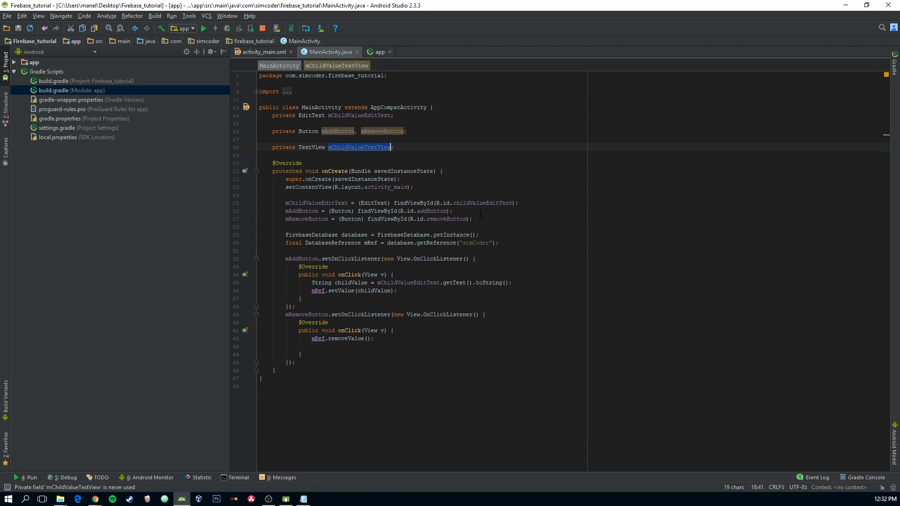
type("mChildValueTextView")
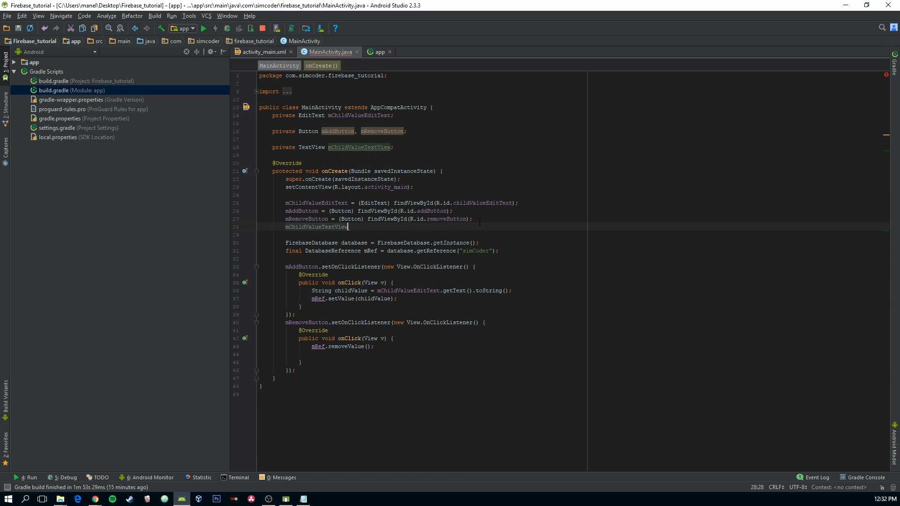
type("= (TextView")
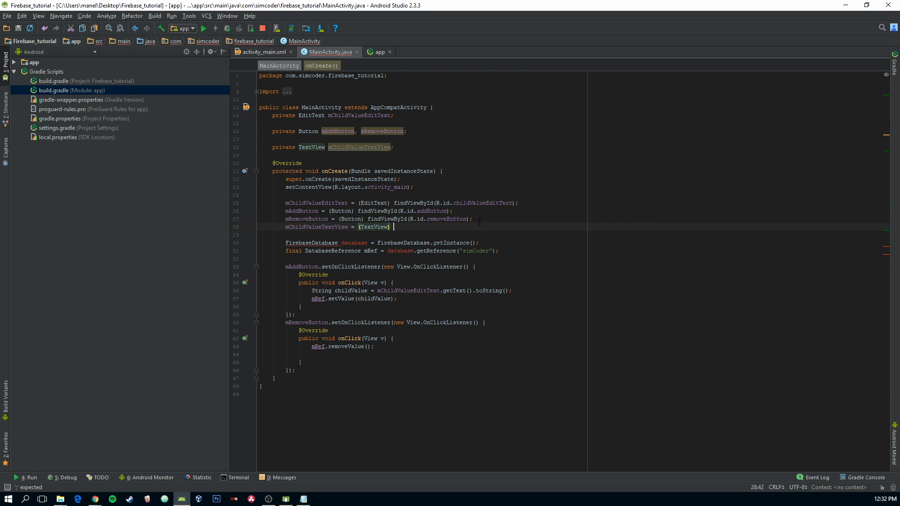
type("findViewById(R.id.childValueTextView);")
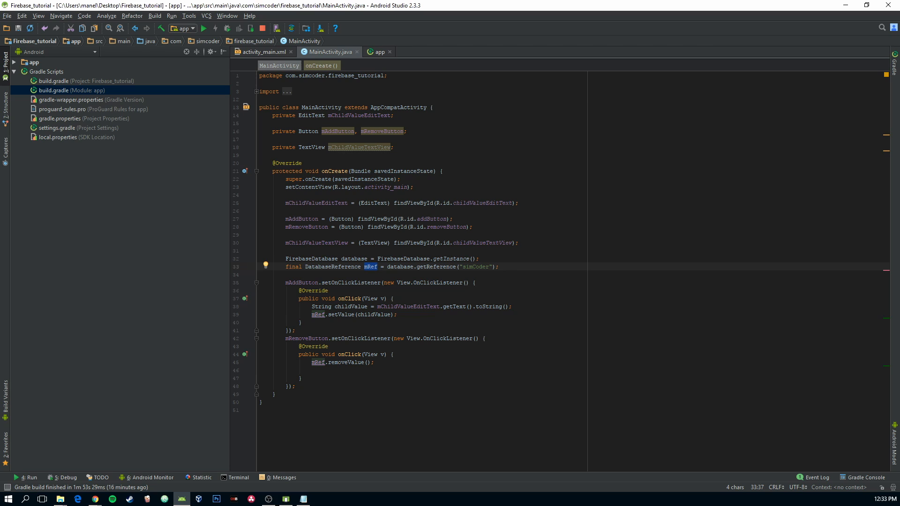
mouse_move(372, 271)
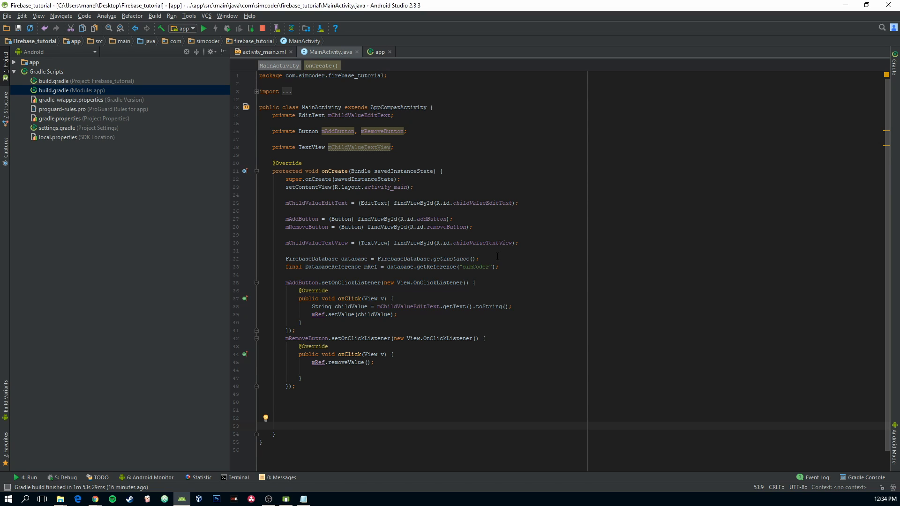
double_click(475, 266)
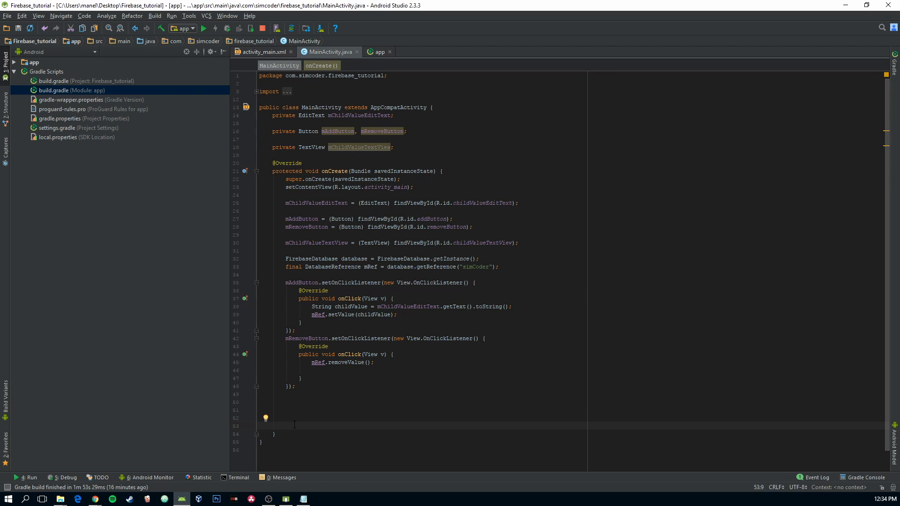
- Add mRef.addValueEventListener(new ValueEventListener) with generated onDataChange and onCancelled stubs
type("mREf")
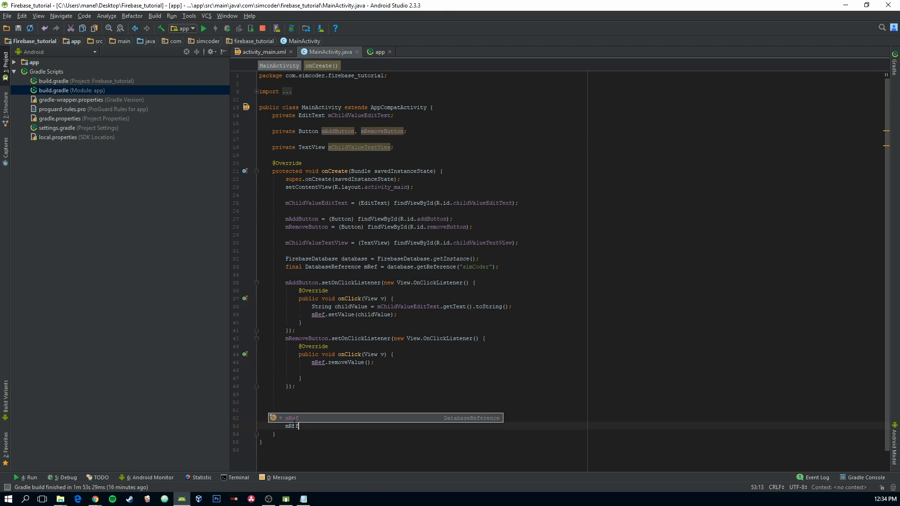
type(".")
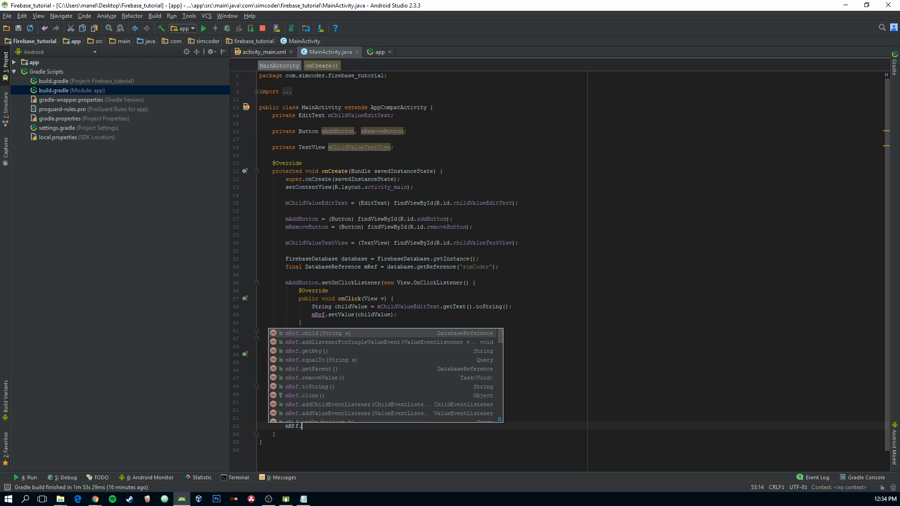
type("e")
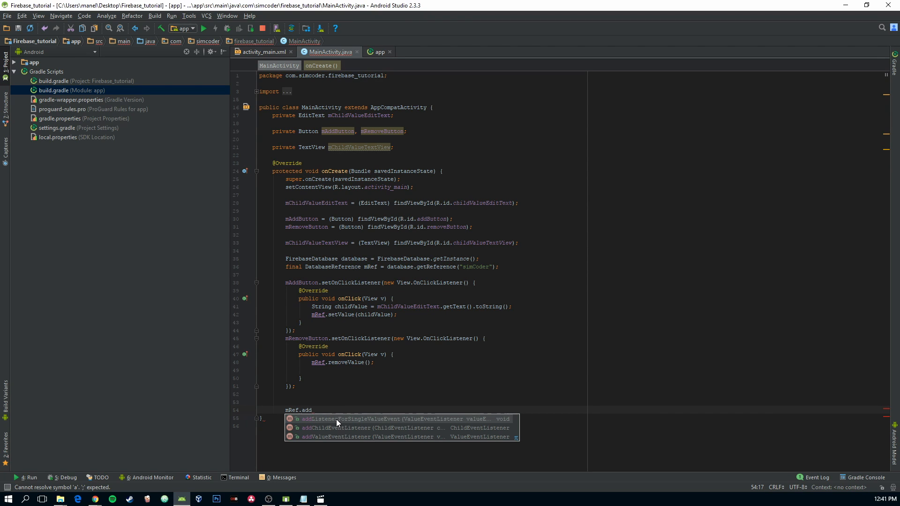
mouse_move(357, 423)
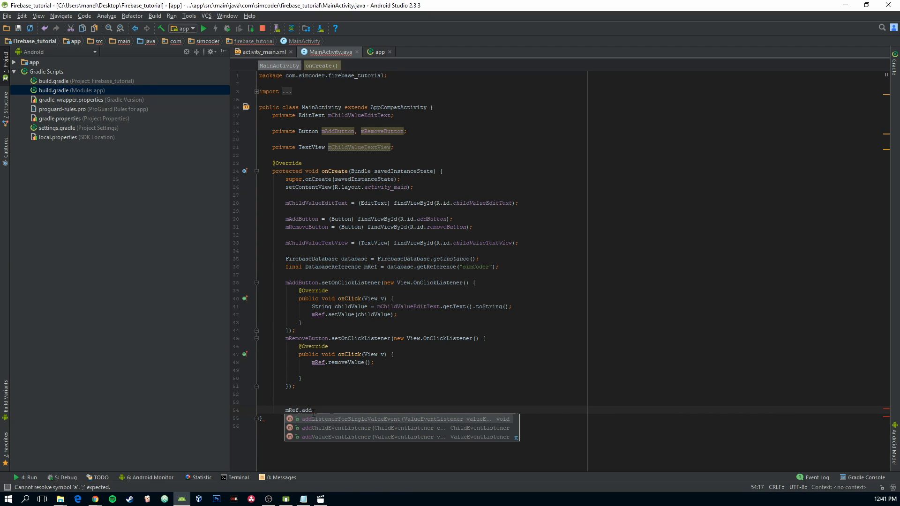
mouse_move(313, 418)
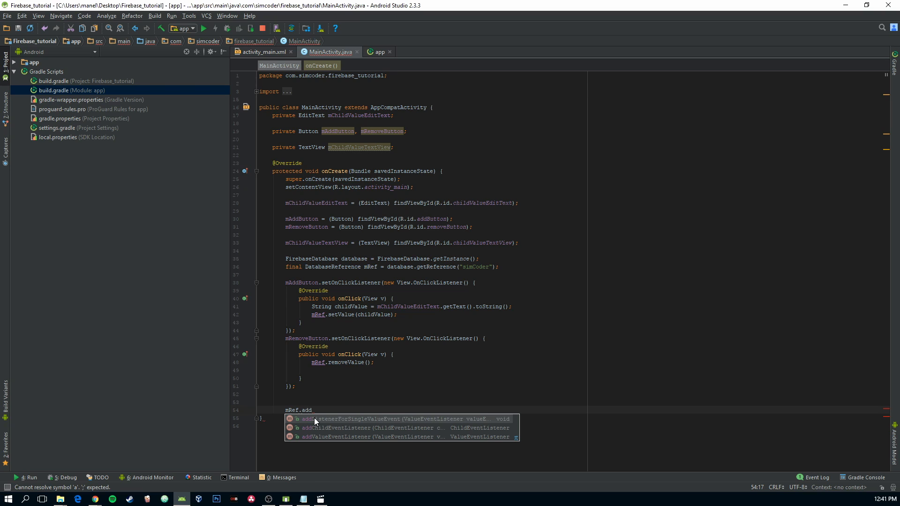
mouse_move(319, 421)
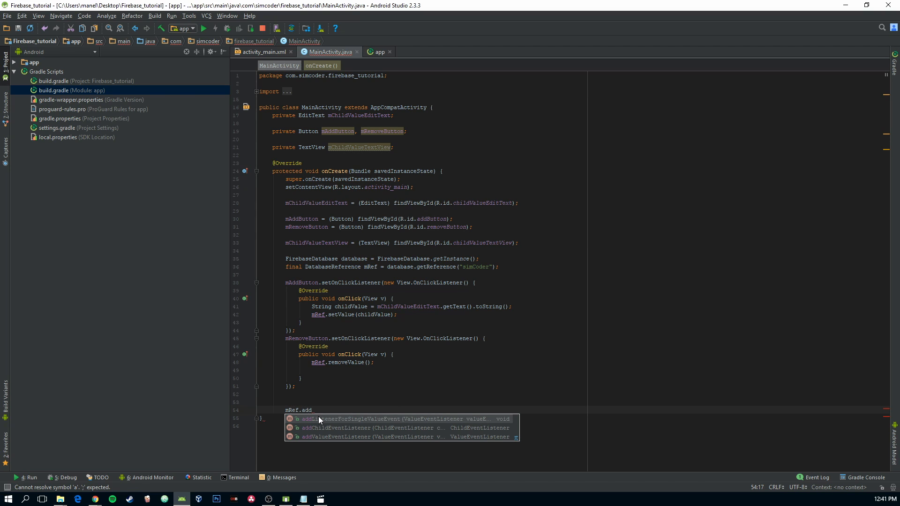
mouse_move(324, 424)
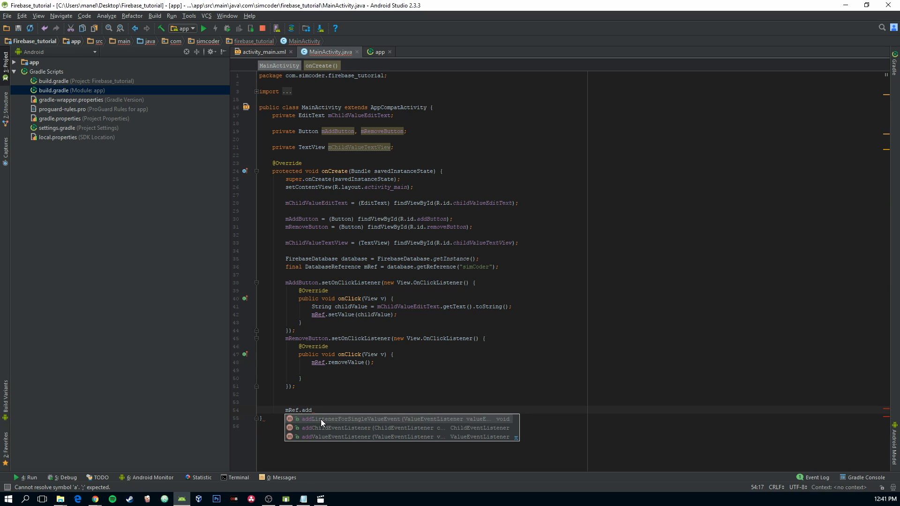
mouse_move(370, 424)
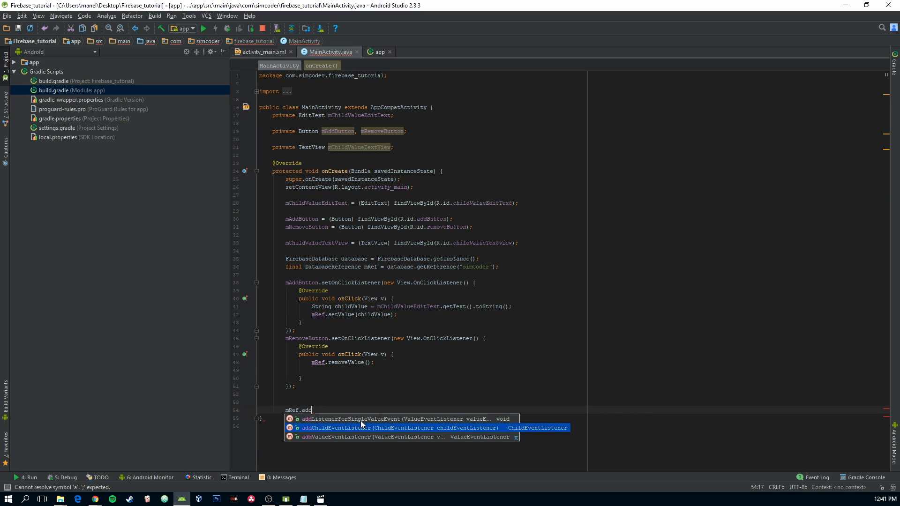
mouse_move(356, 441)
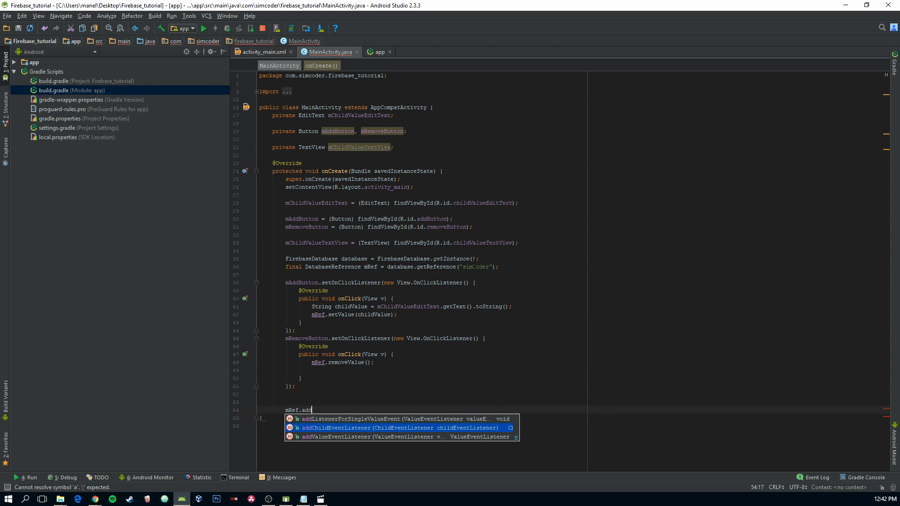
mouse_move(355, 439)
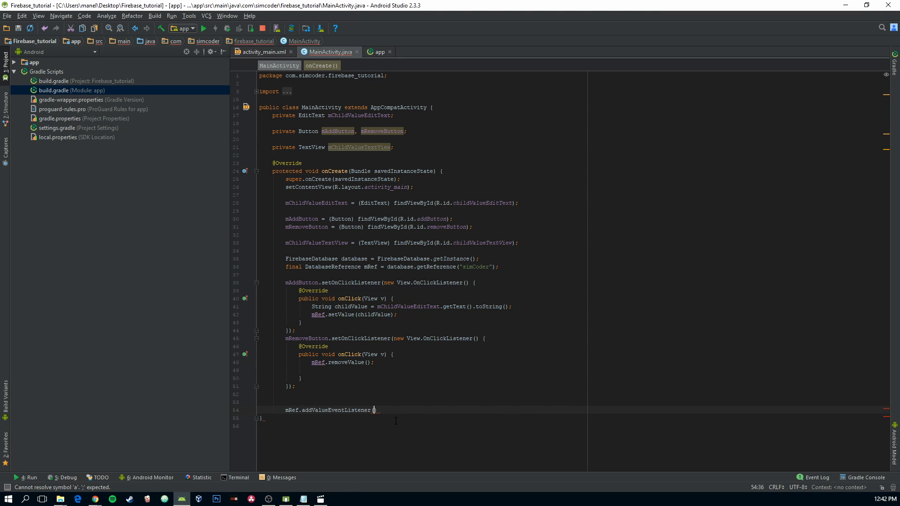
type("new")
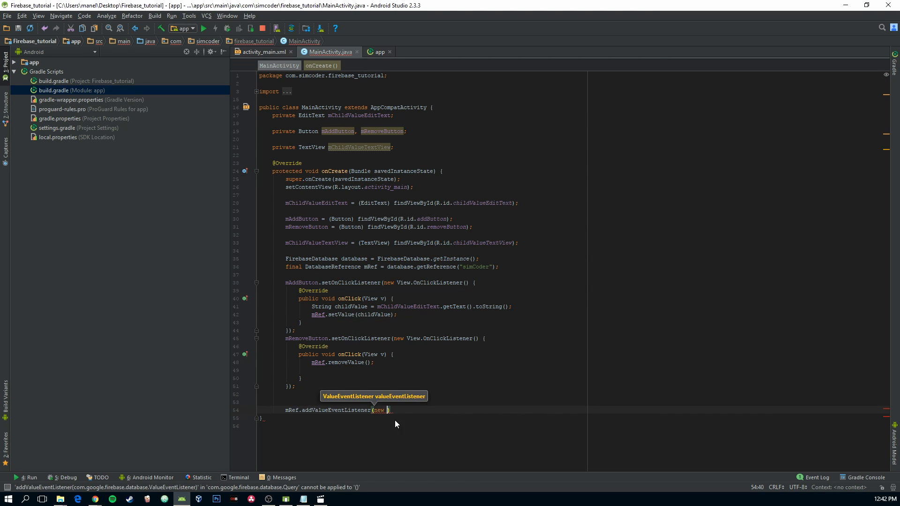
key("Enter")
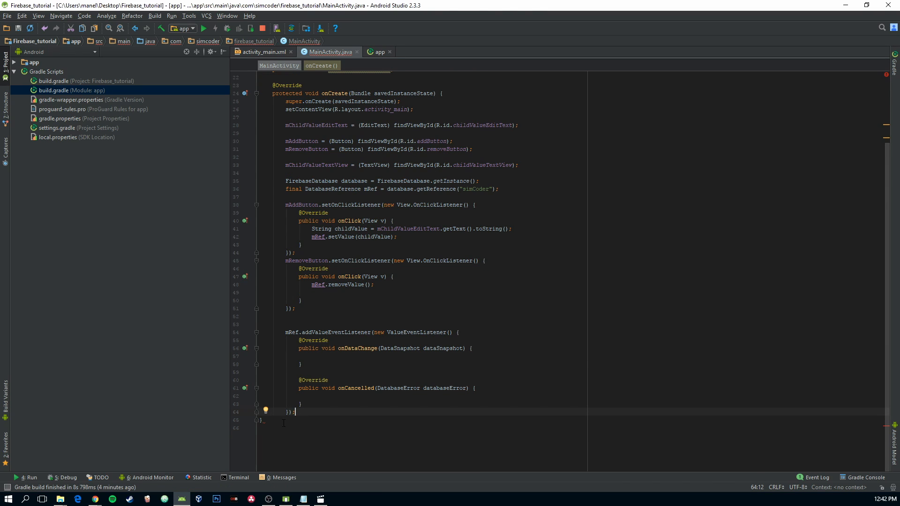
mouse_move(261, 423)
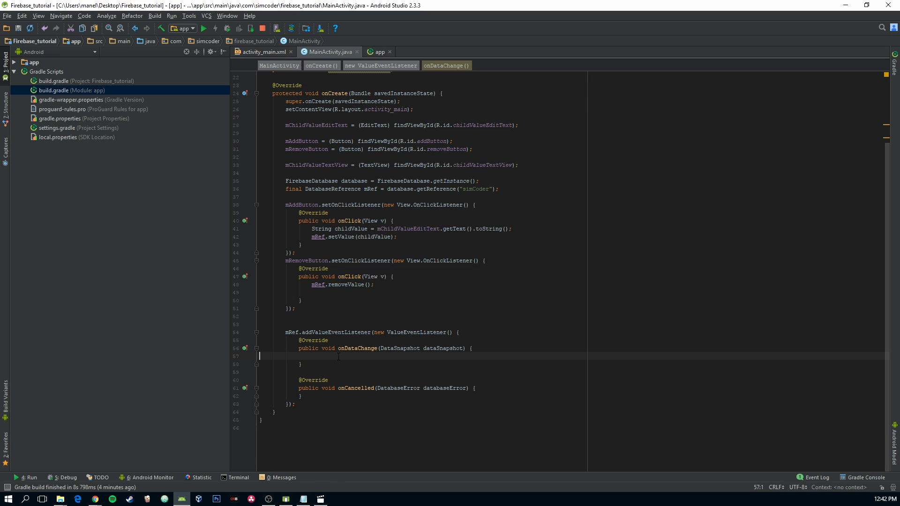
left_click(282, 356)
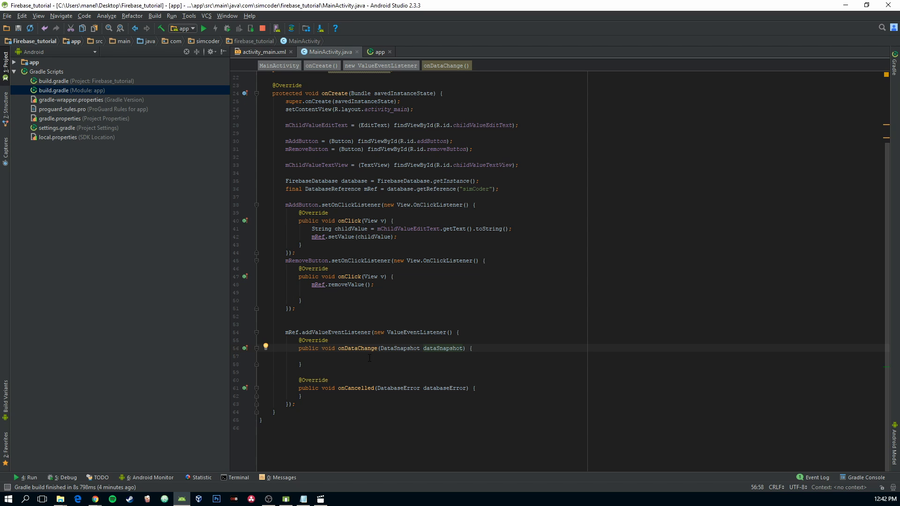
- In onDataChange read String childValue = String.valueOf(dataSnapshot.getValue())
type("String child")
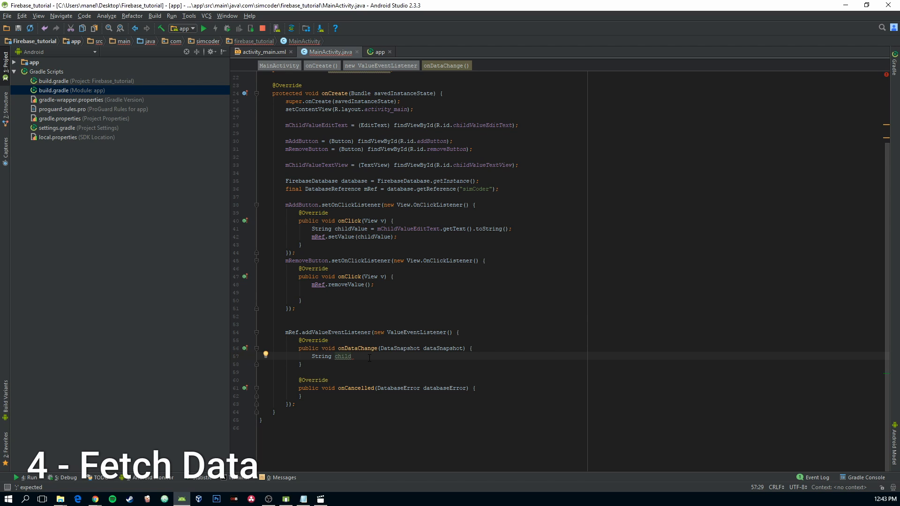
type("Value")
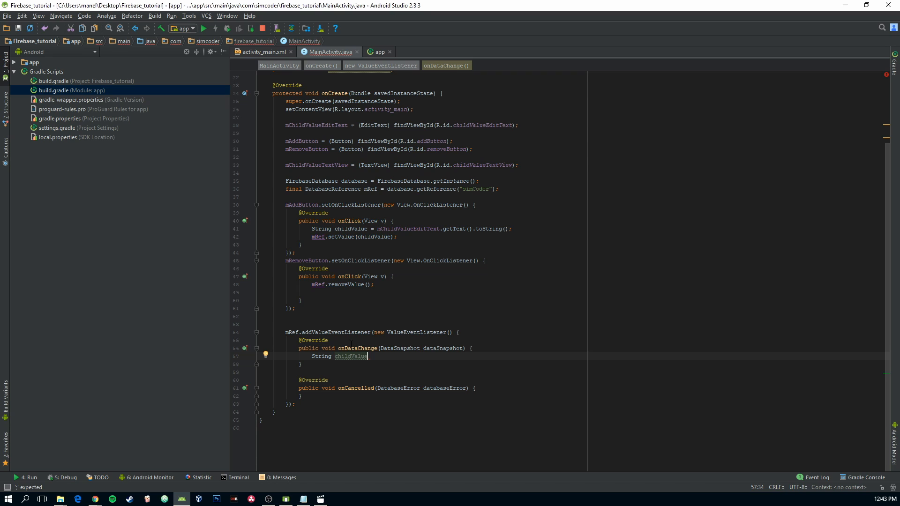
mouse_move(435, 354)
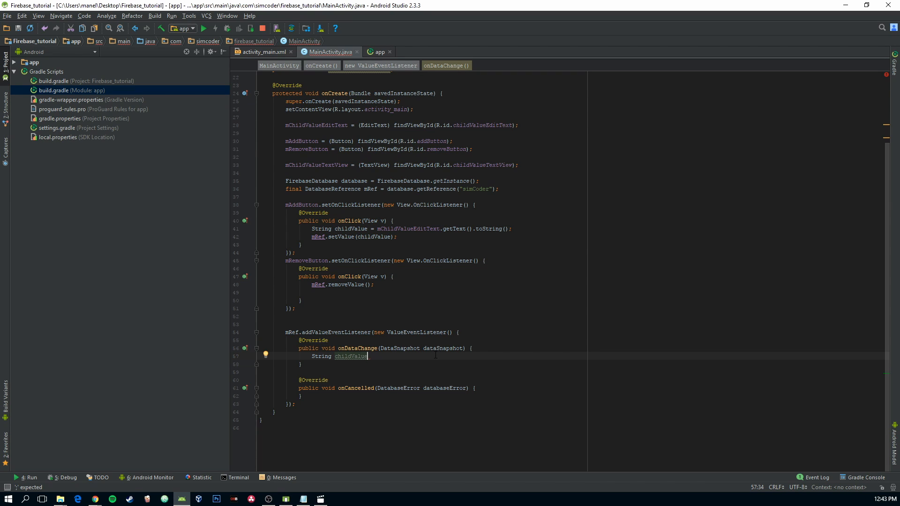
type("= String.valueOf(dataSnapshot.getValue());")
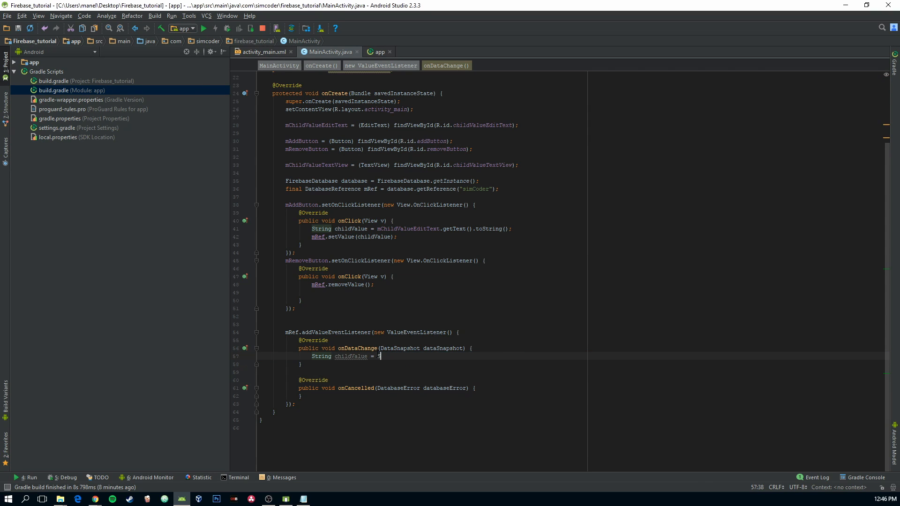
type("tring.v")
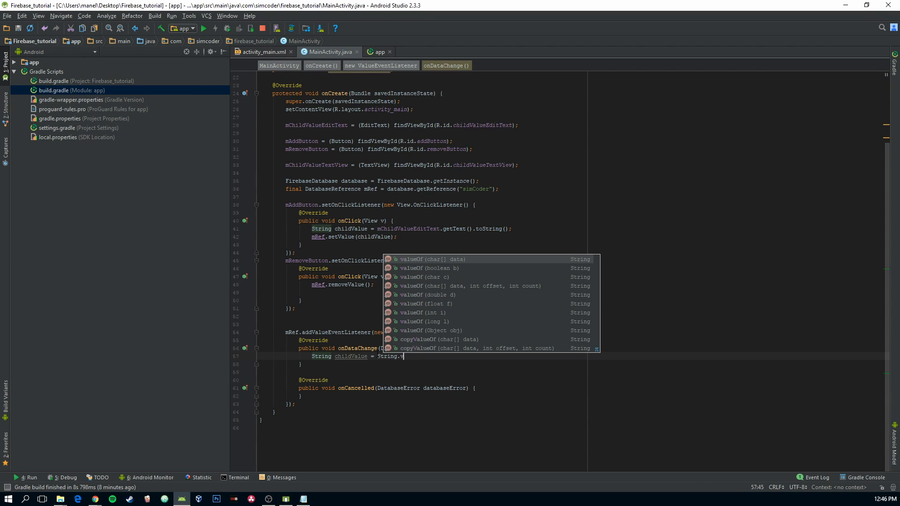
type("alueOf(dataSnapshot")
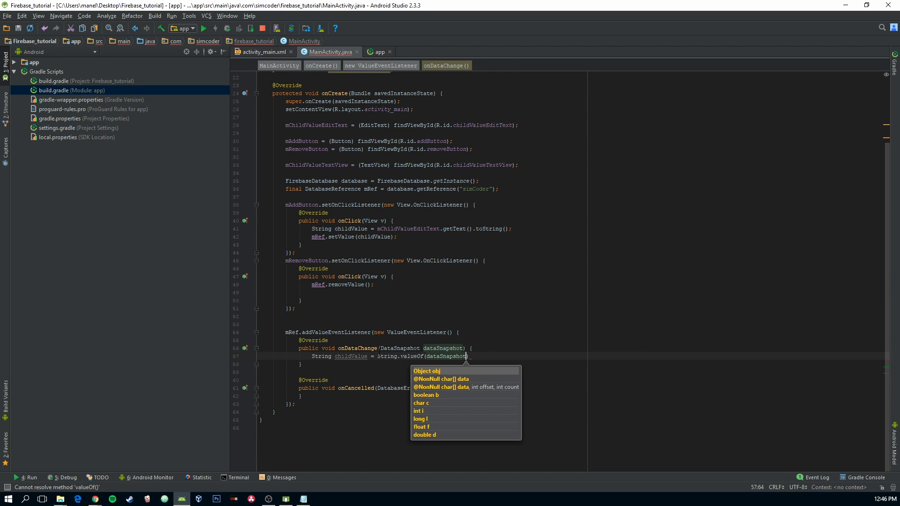
type(".getValue()")
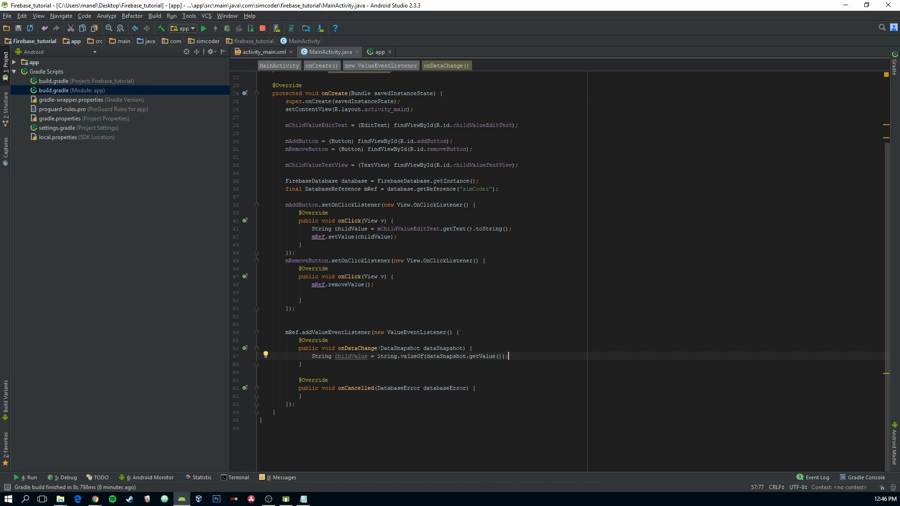
- Show the value with mChildValueTextView.setText(childValue)
type("mR")
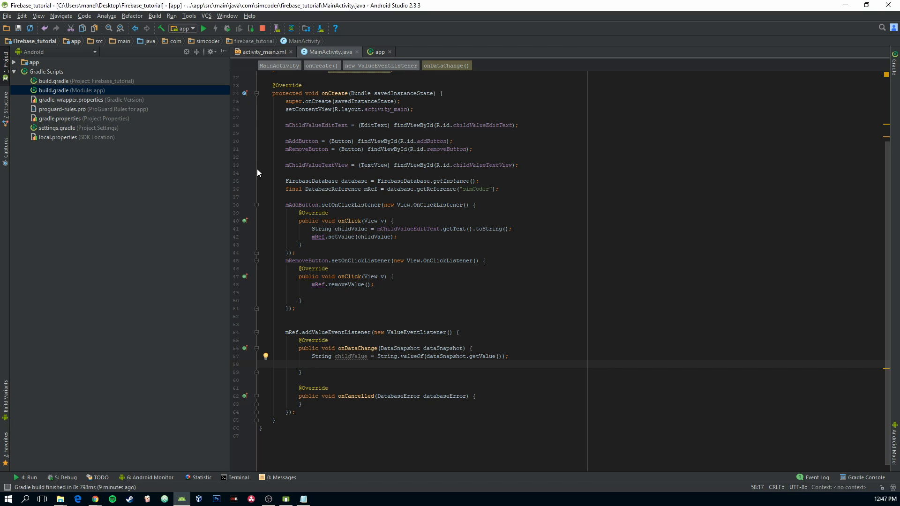
double_click(315, 165)
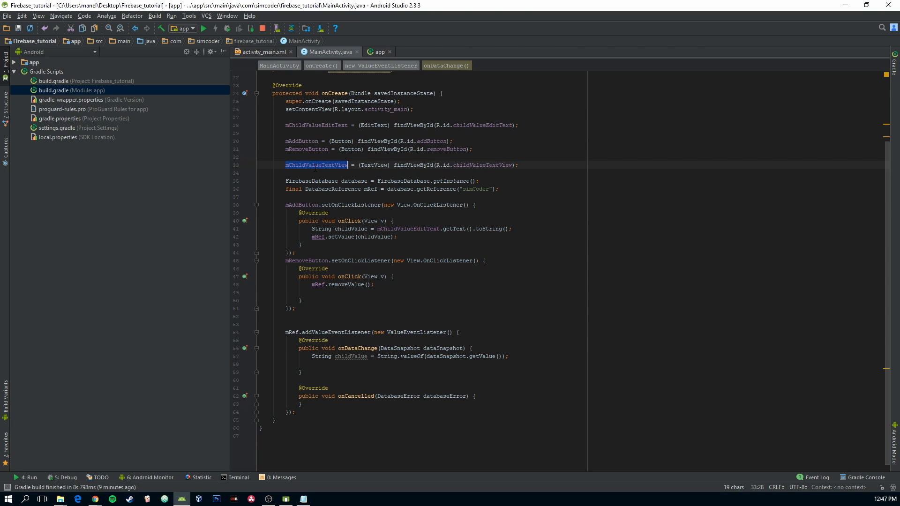
type("mChildValueTextView")
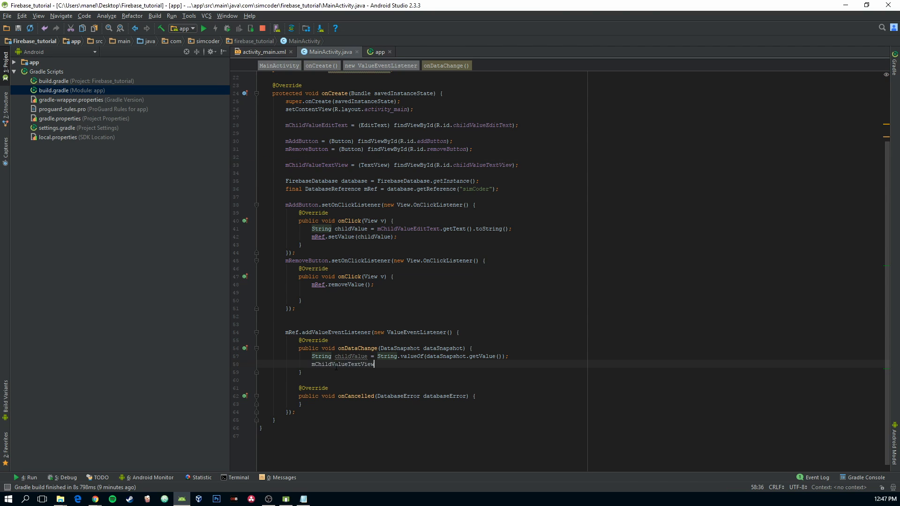
type(".sett")
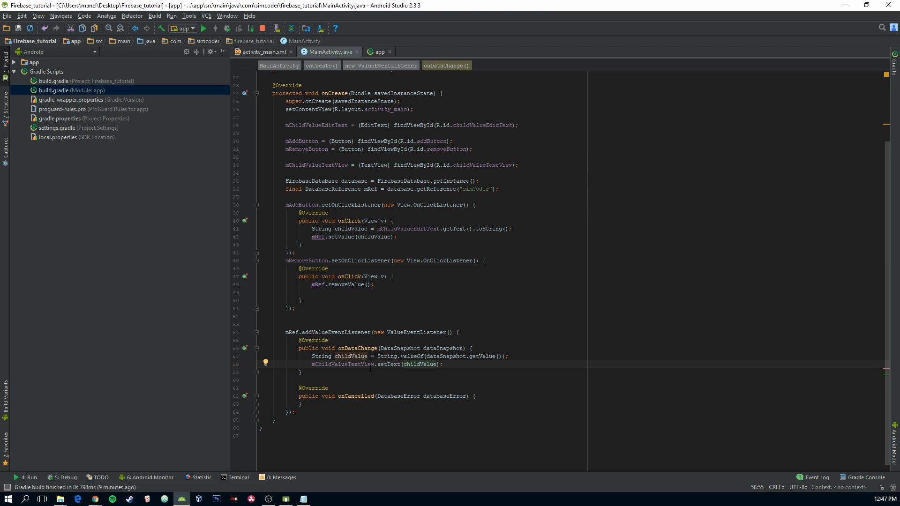
- Run the app on the connected Nexus 5X emulator
left_click(346, 295)
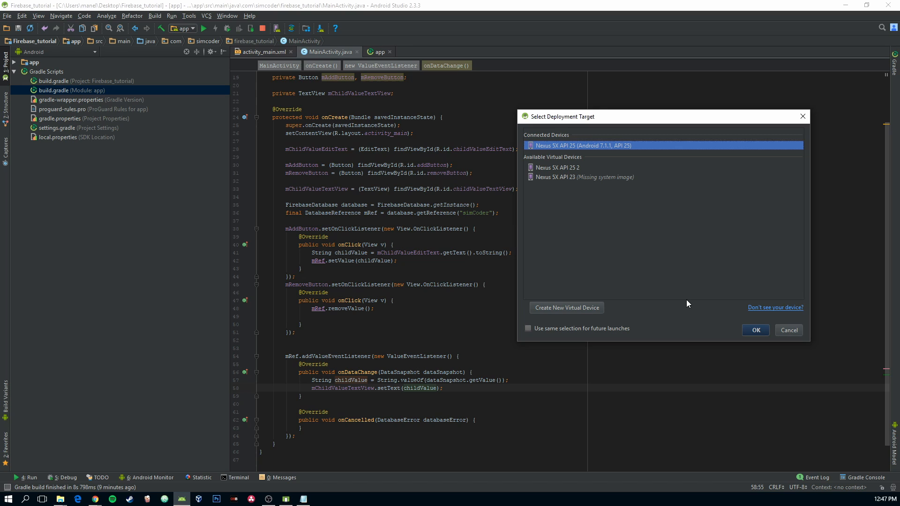
mouse_move(733, 321)
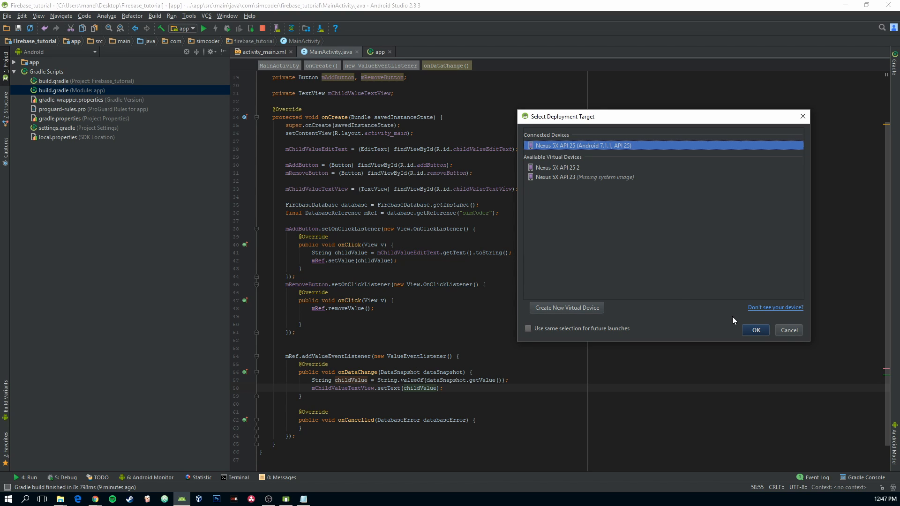
left_click(756, 330)
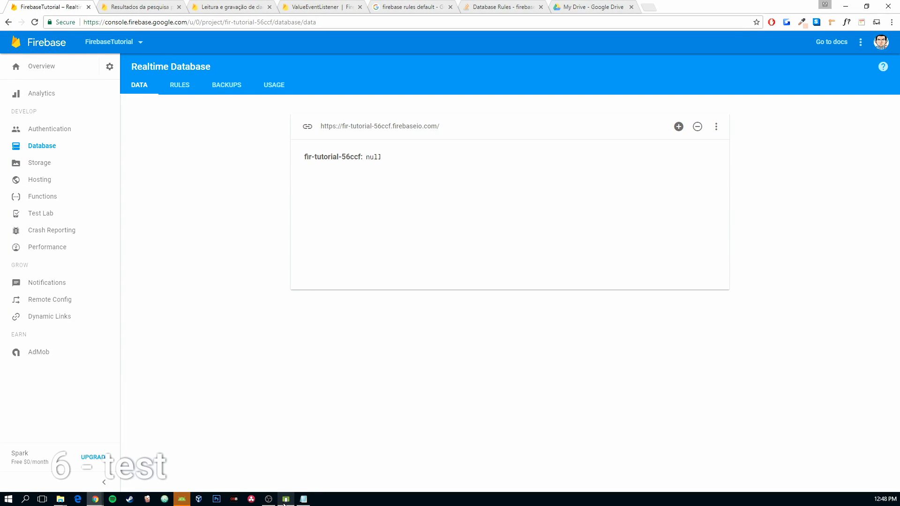
- In the emulator enter 'hello world' and add it so simCoder shows it in the Firebase console
left_click(285, 497)
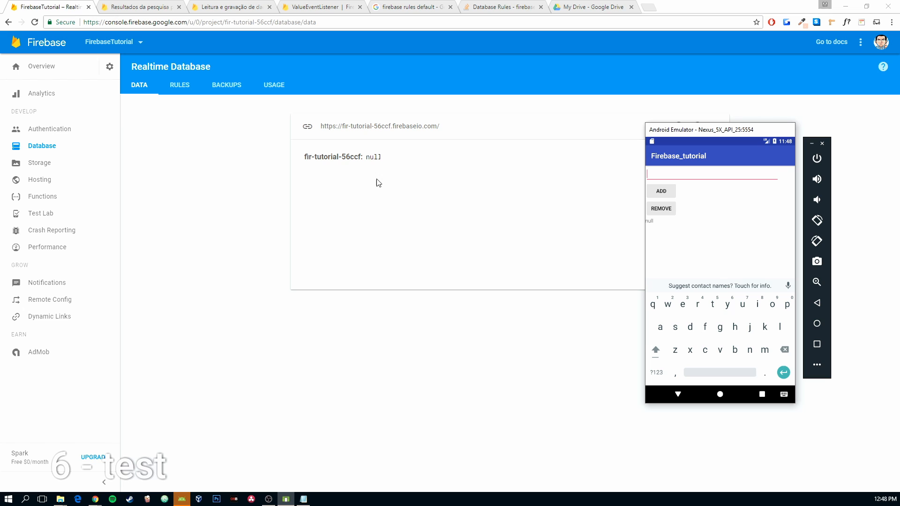
mouse_move(271, 481)
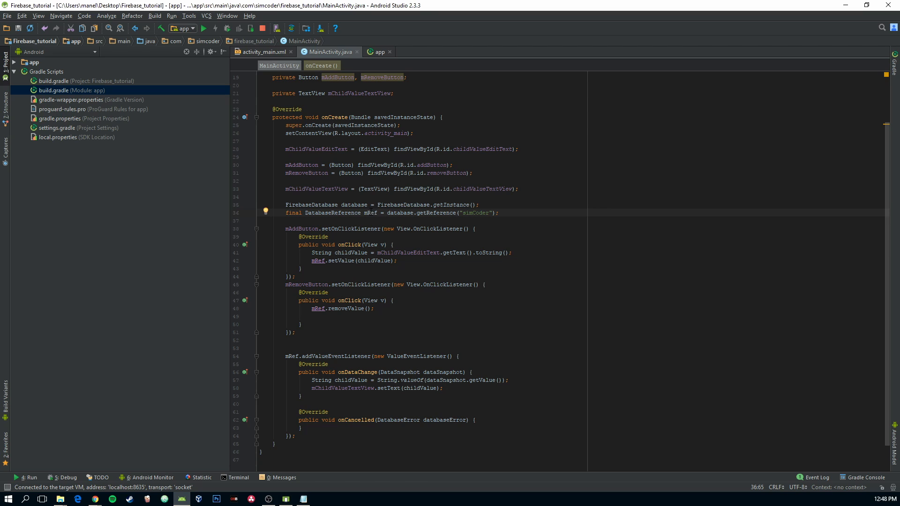
left_click(368, 356)
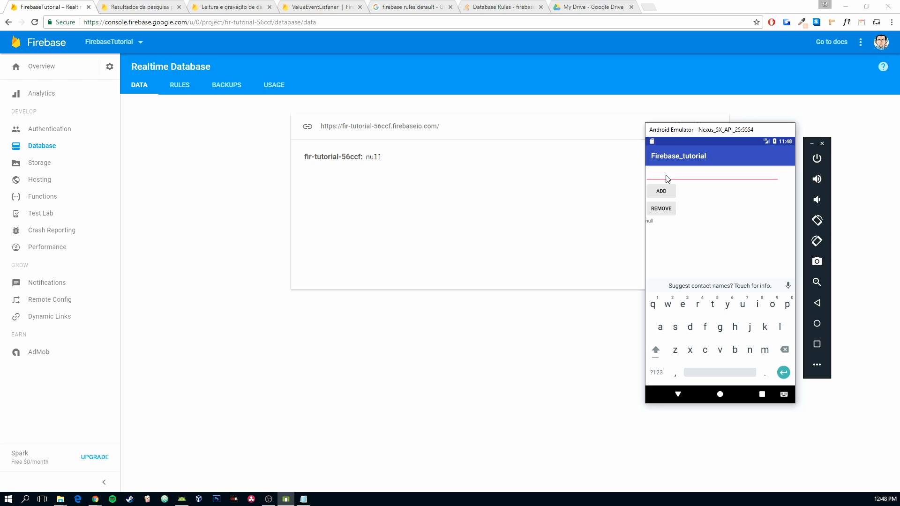
type("hello")
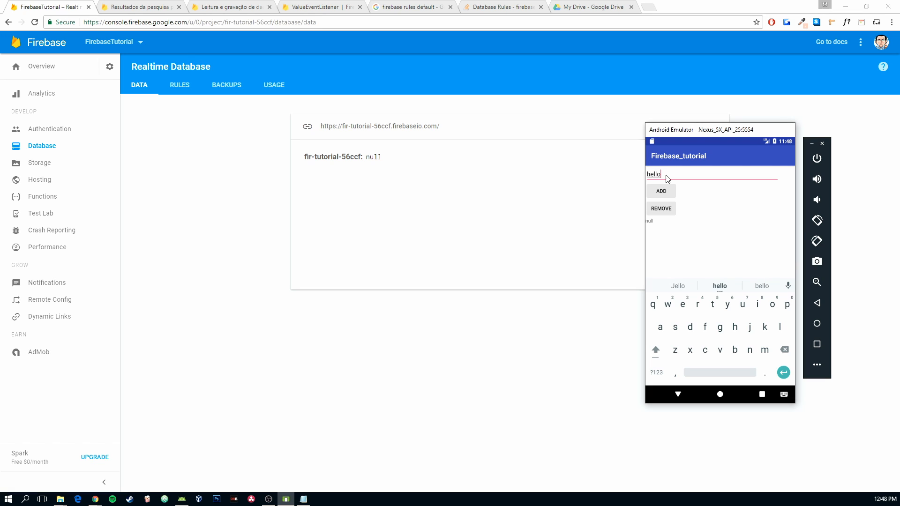
type("world")
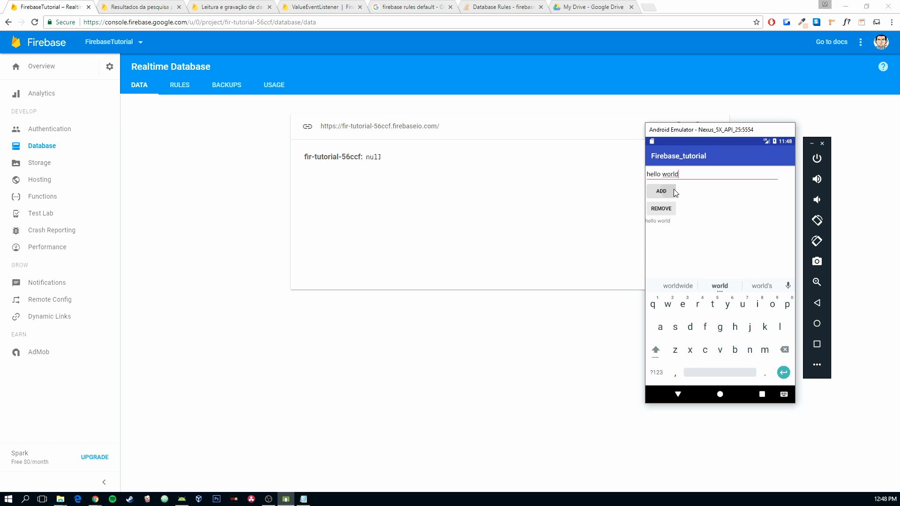
left_click(661, 191)
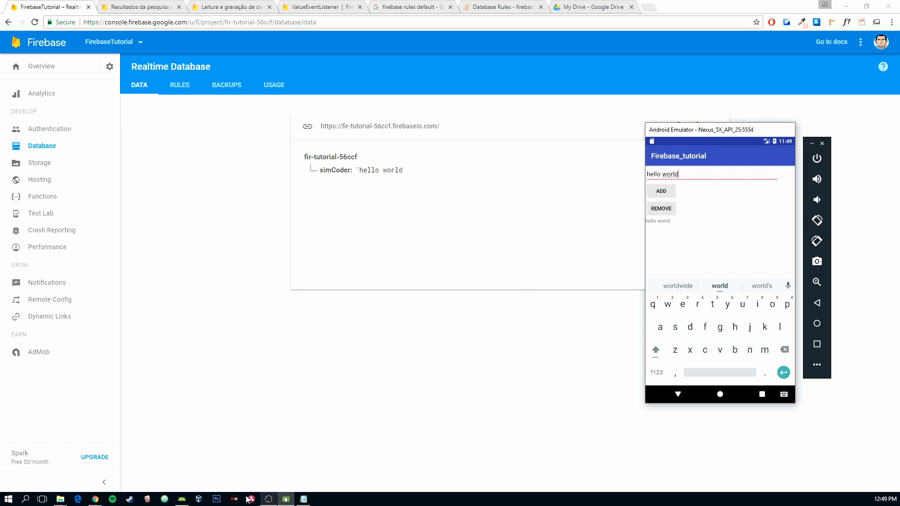
- Trim the app's entry back to 'hello' so the console value updates to "hello"
left_click(267, 498)
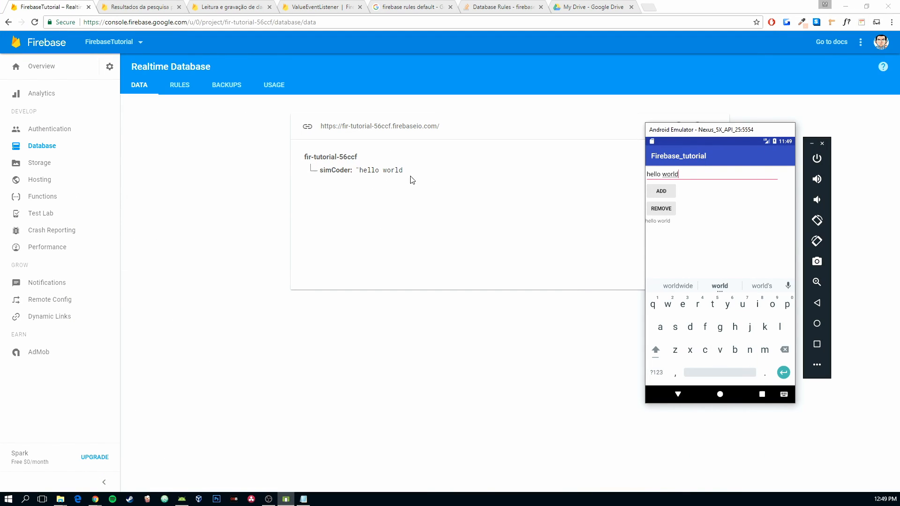
key("BackSpace")
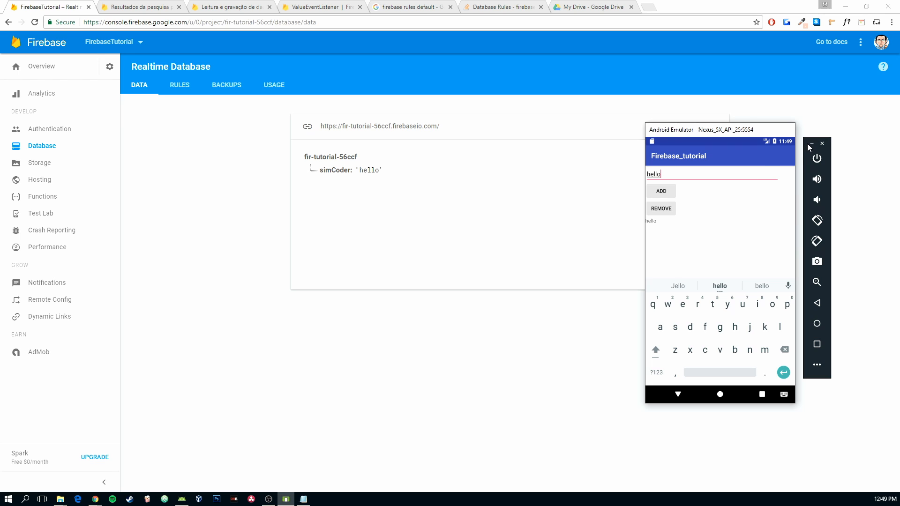
mouse_move(811, 144)
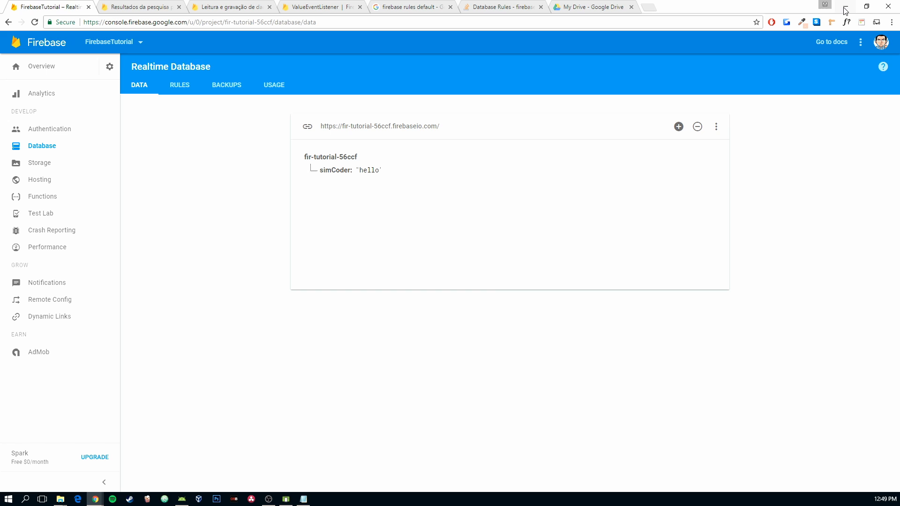
mouse_move(845, 10)
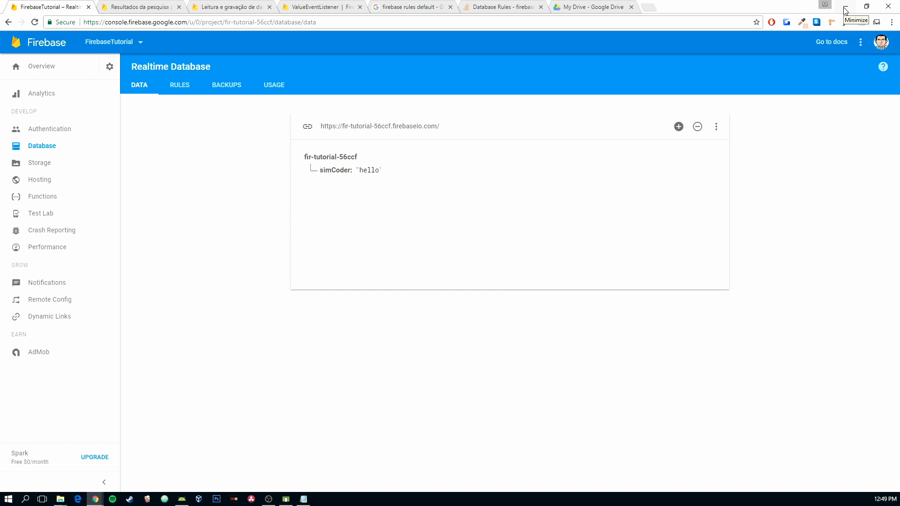